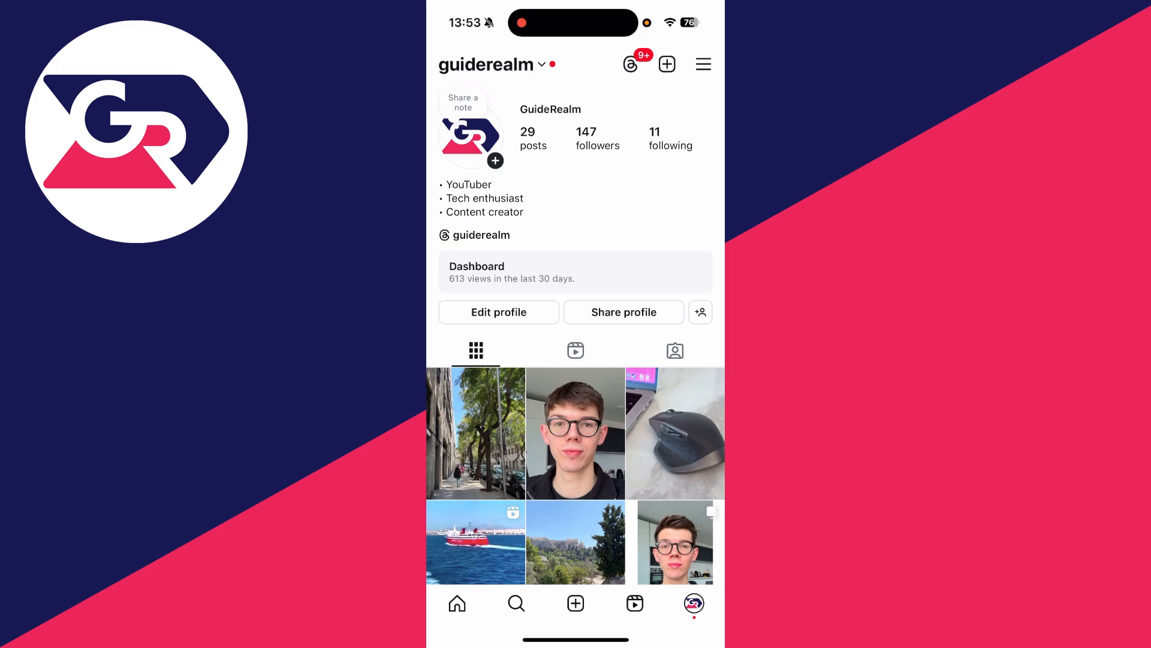
Open Account type and tools from the profile's Settings and activity menu.
click(703, 64)
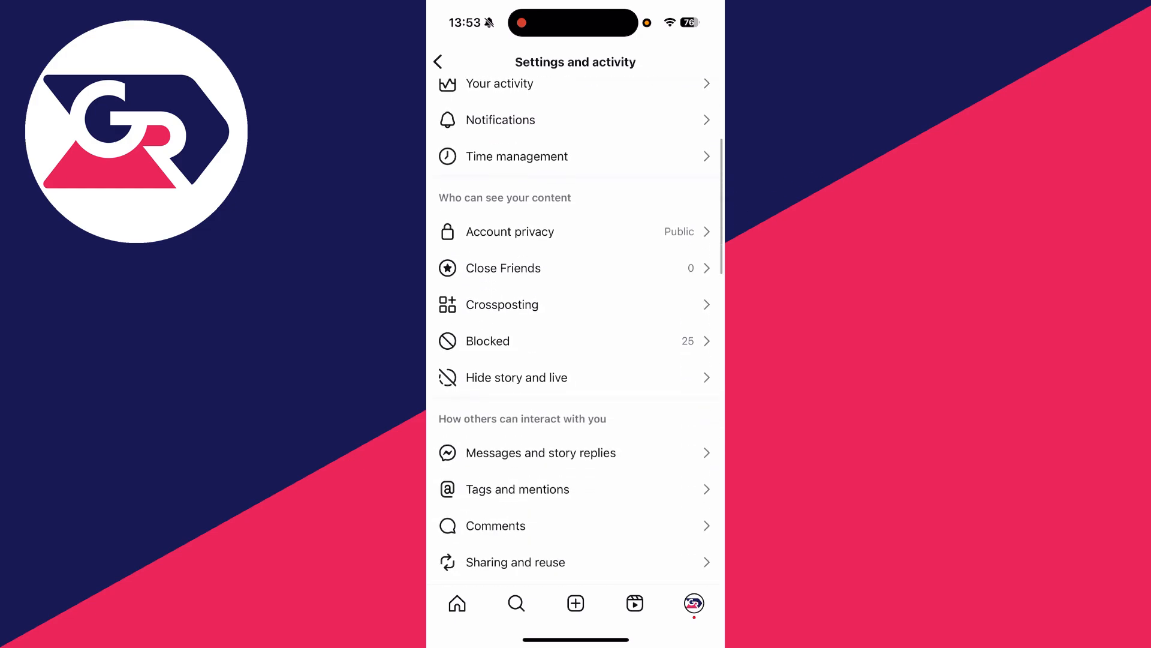
scroll(down, 3)
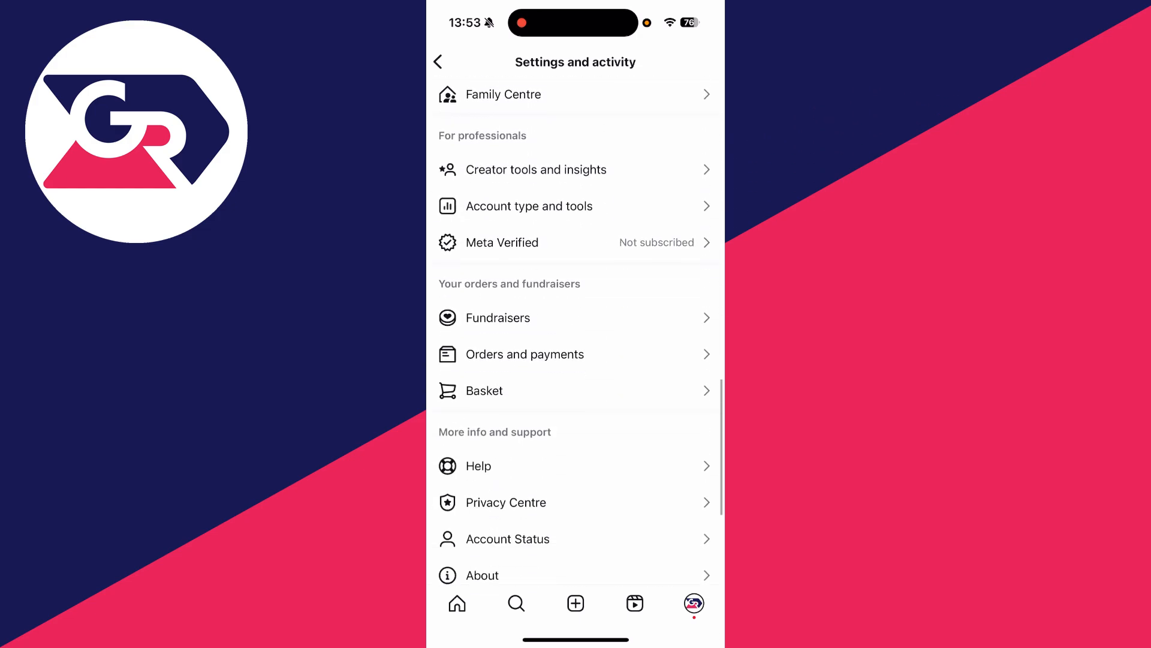
click(527, 206)
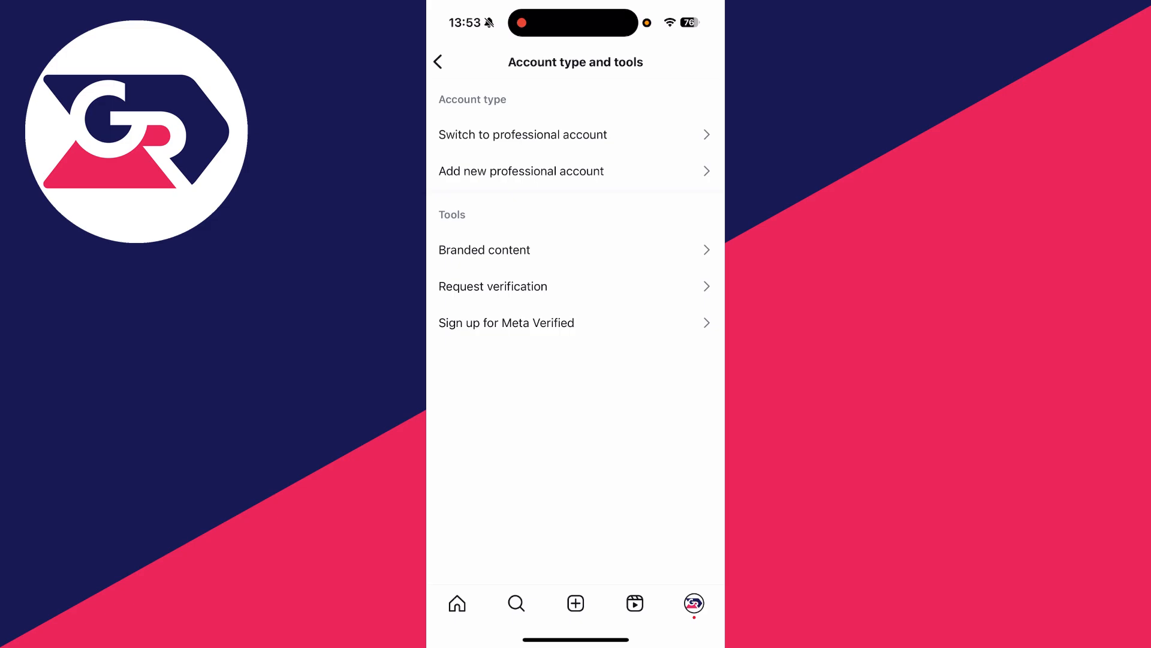
Switch GuideRealm to a professional Creator account and dismiss the setup checklist.
click(522, 134)
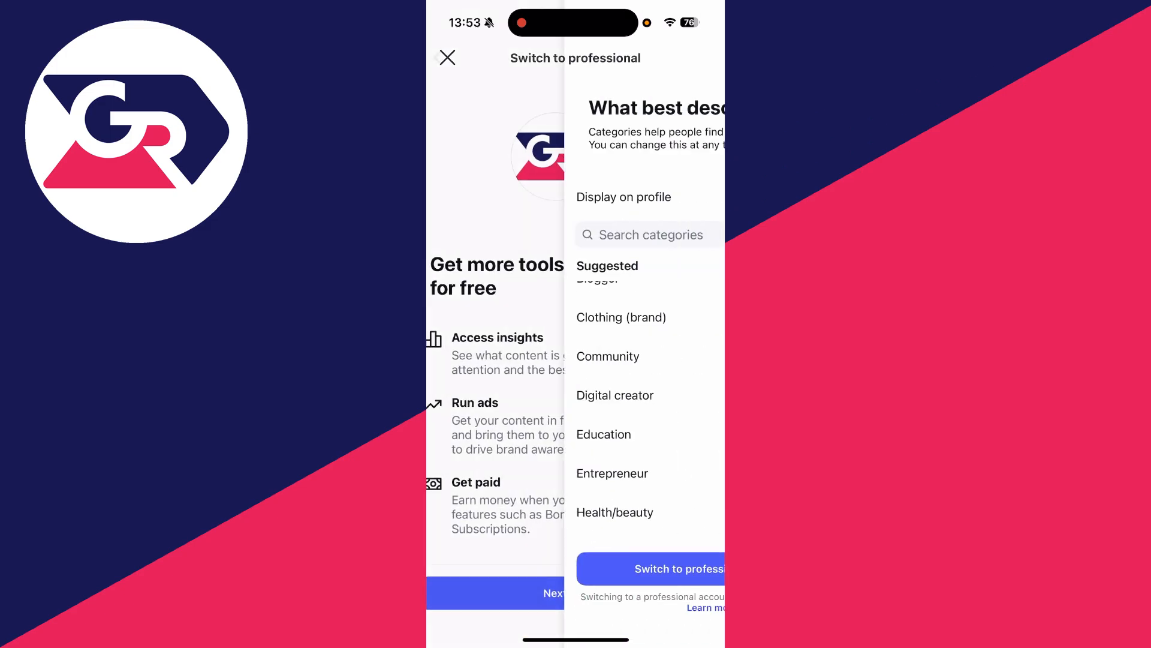
click(649, 568)
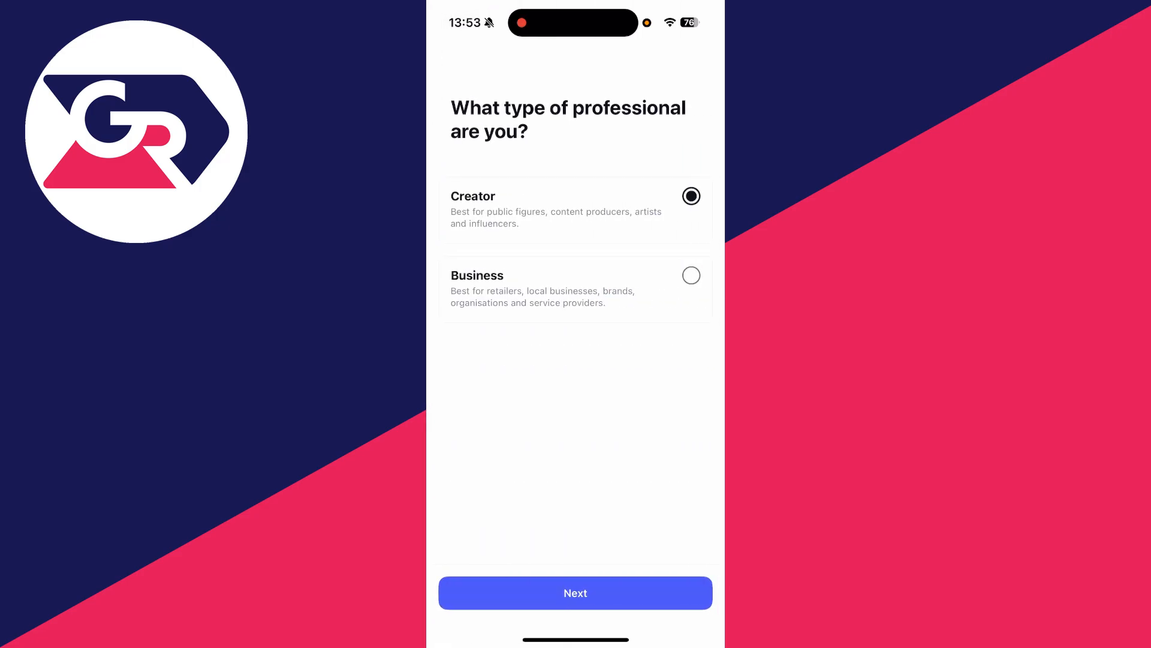
click(575, 592)
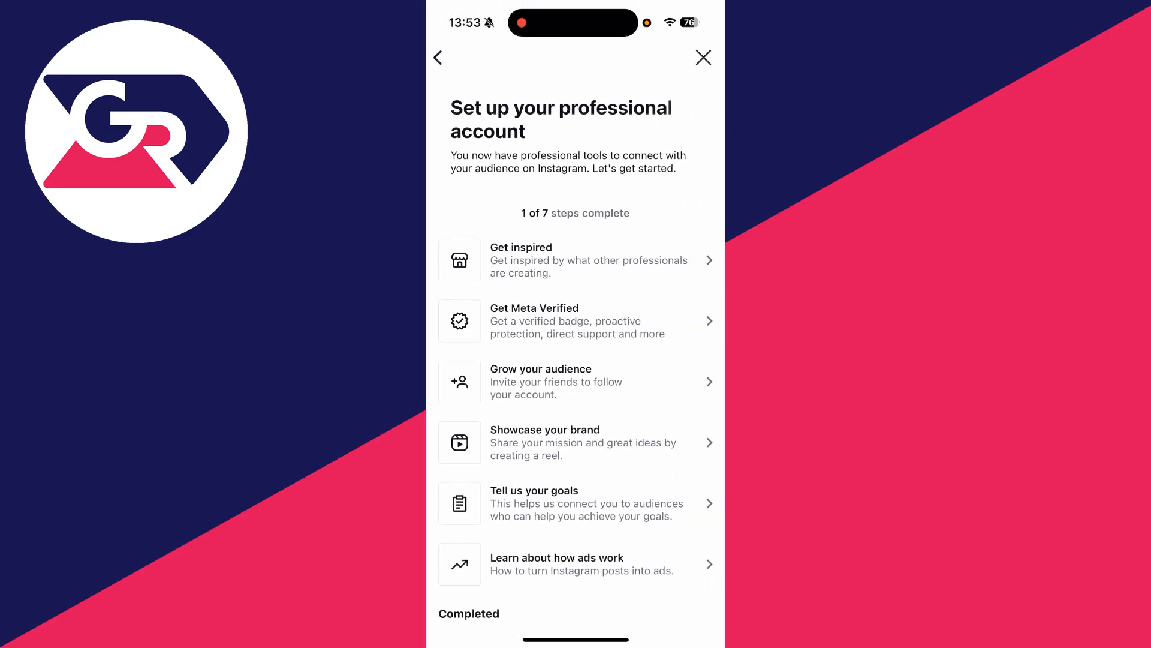
click(702, 57)
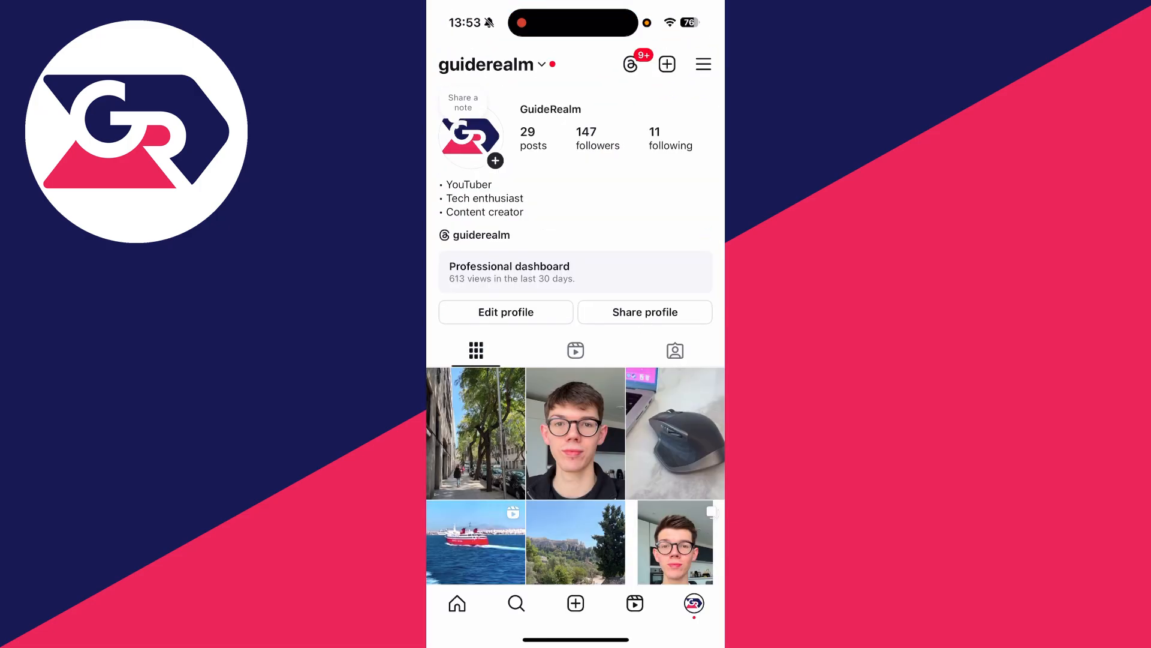
Add and verify a WhatsApp business phone number under Contact options, declining the post boost.
click(506, 312)
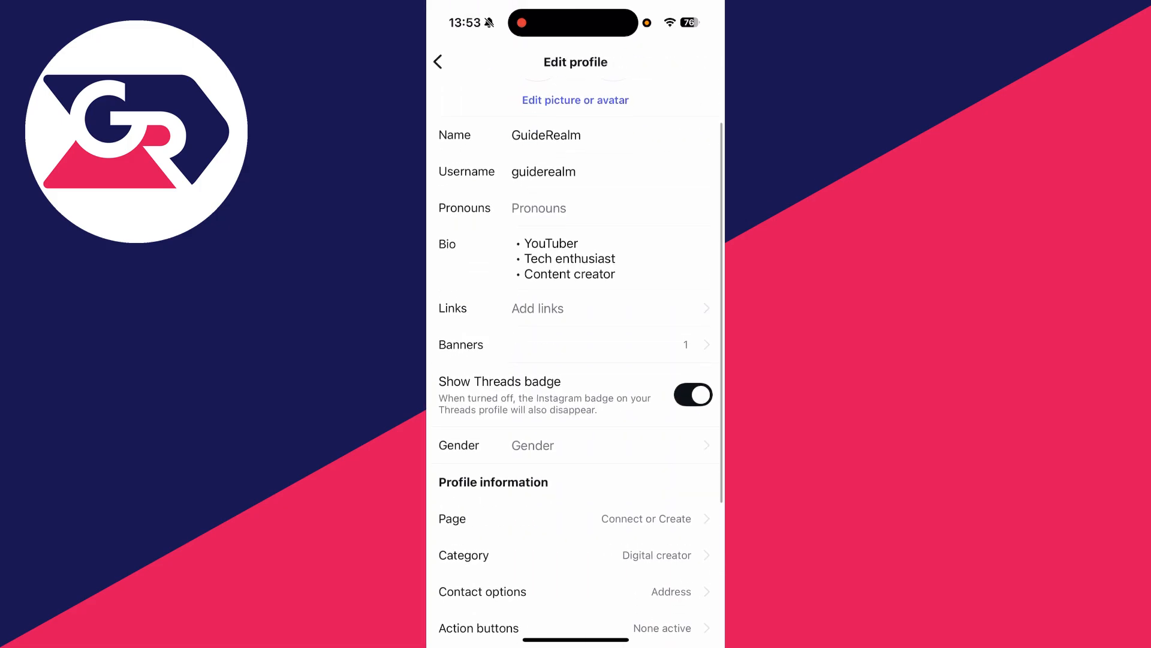
click(576, 592)
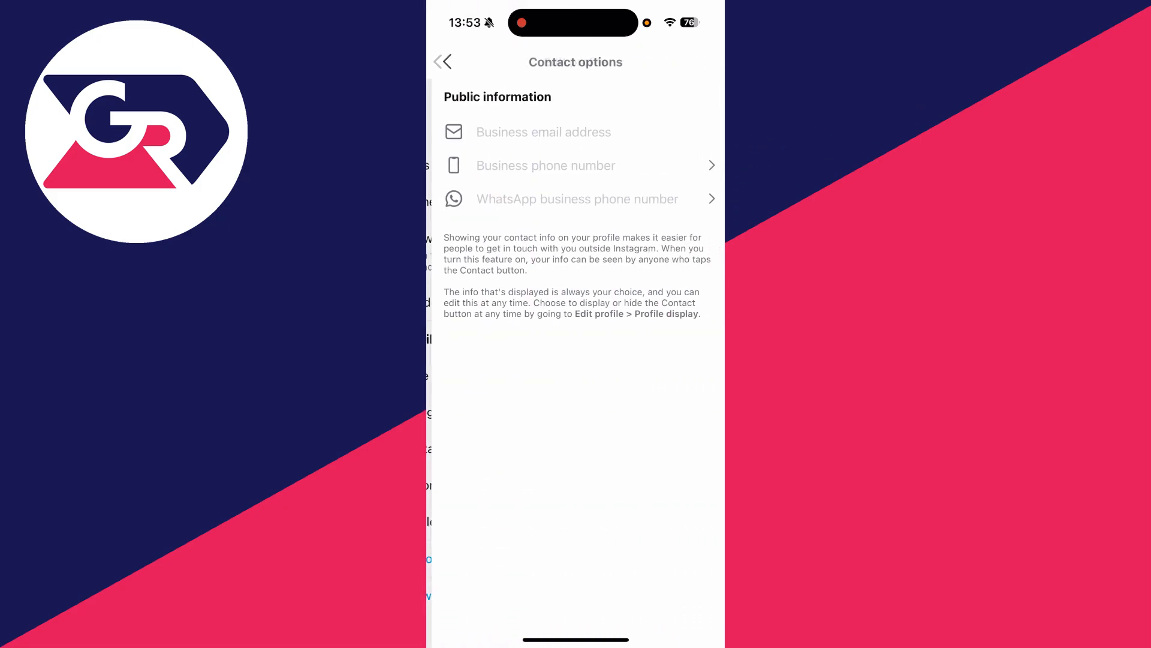
click(576, 198)
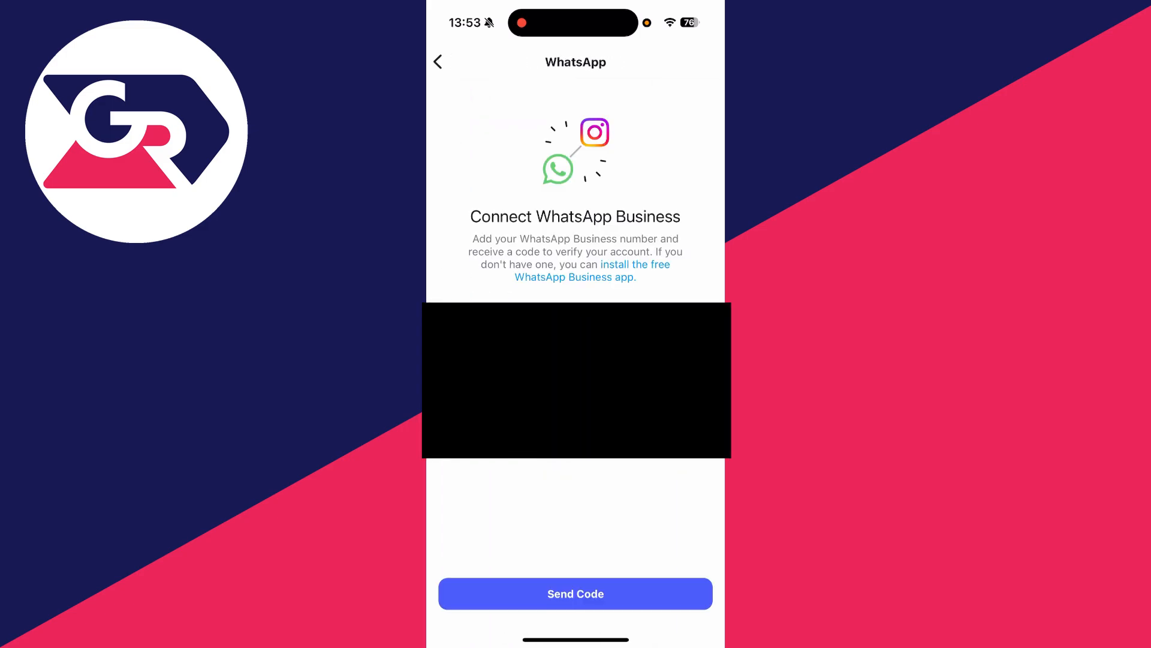
click(575, 593)
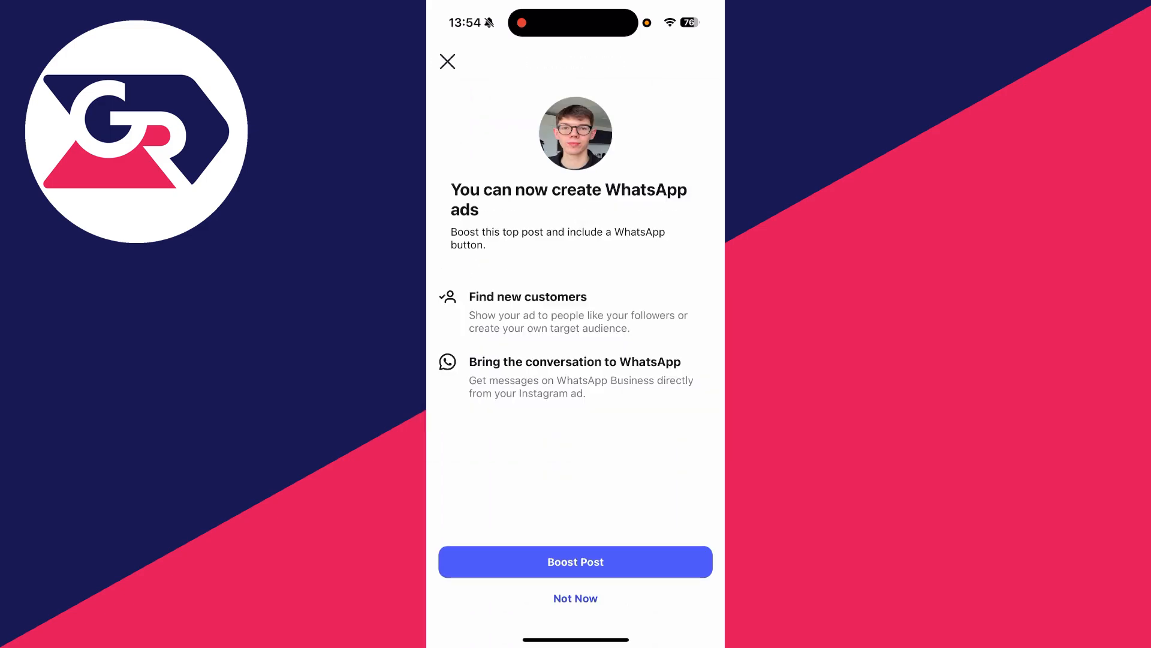
click(575, 598)
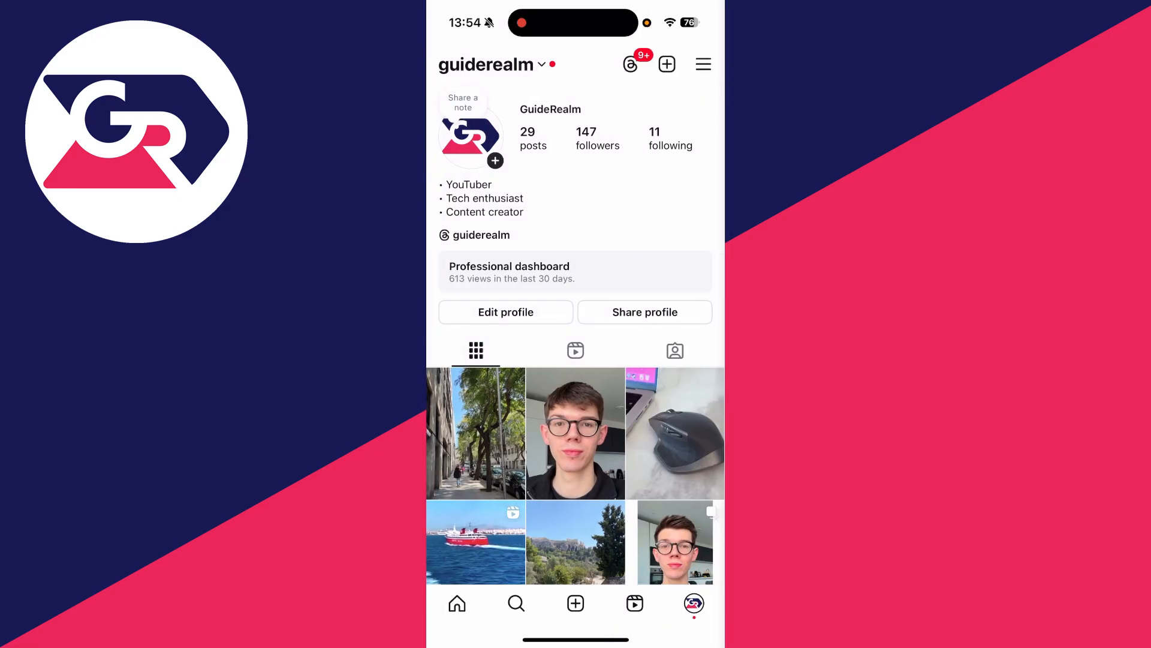
Turn on Display contact info in Edit profile so the WhatsApp button appears.
click(505, 311)
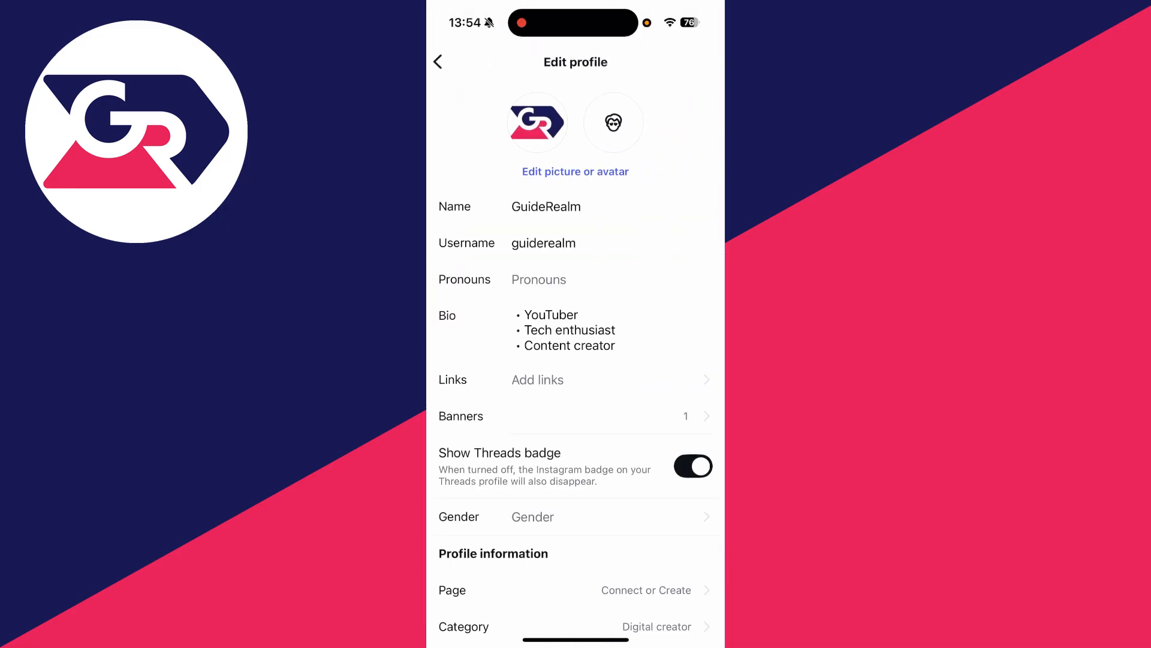
scroll(down, 3)
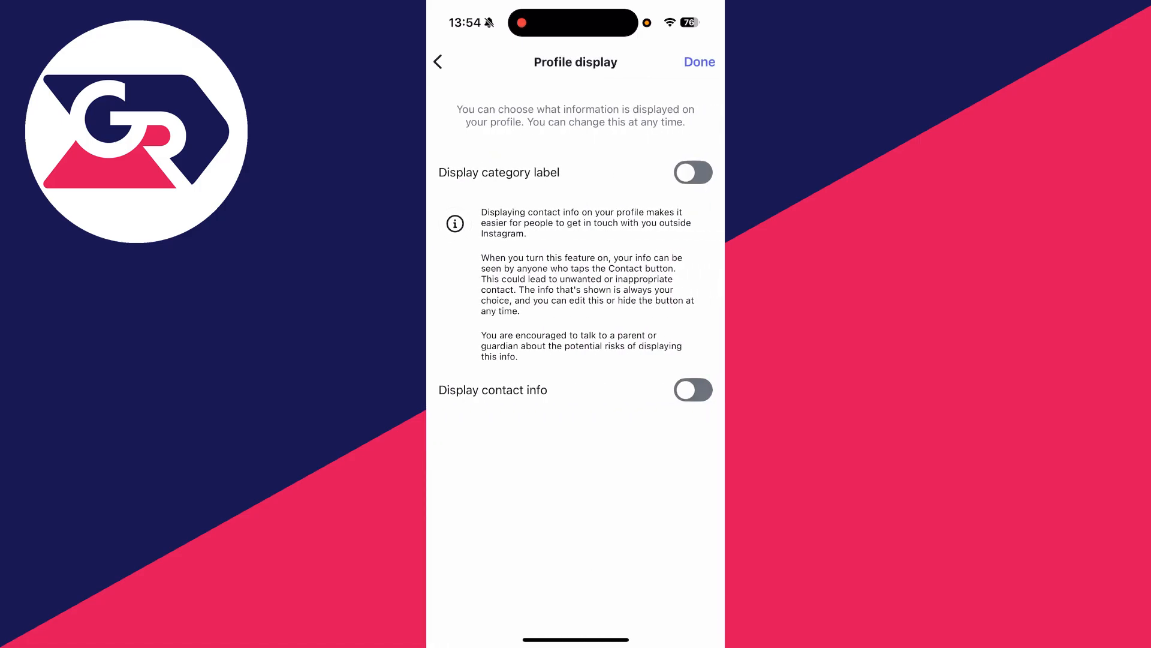
click(698, 62)
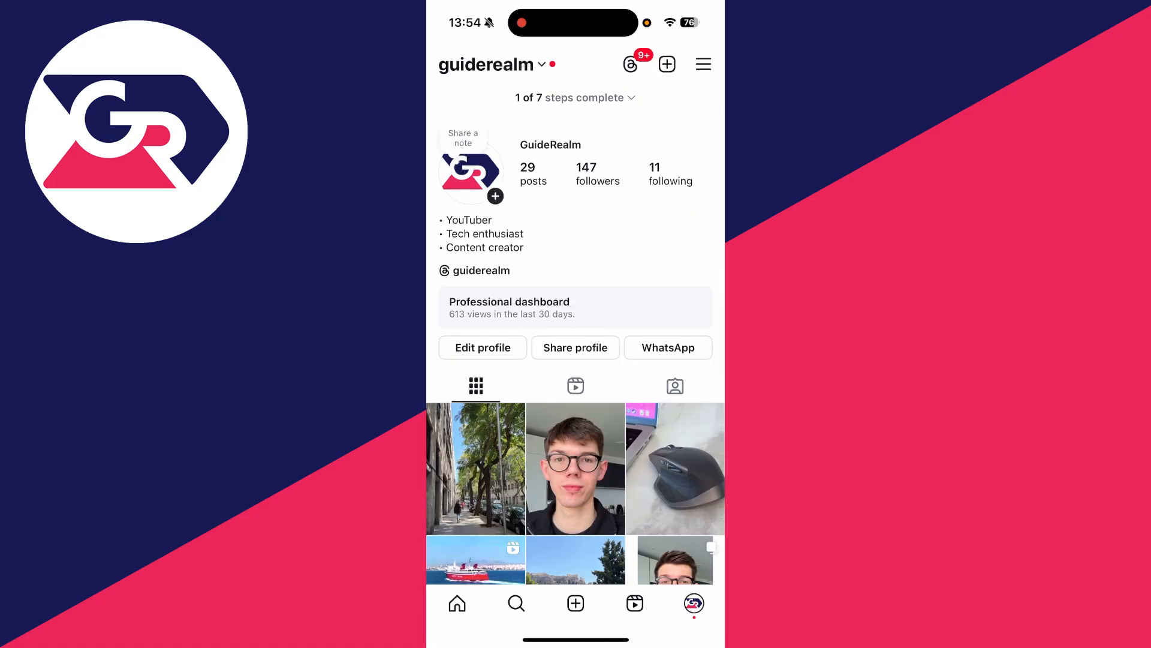